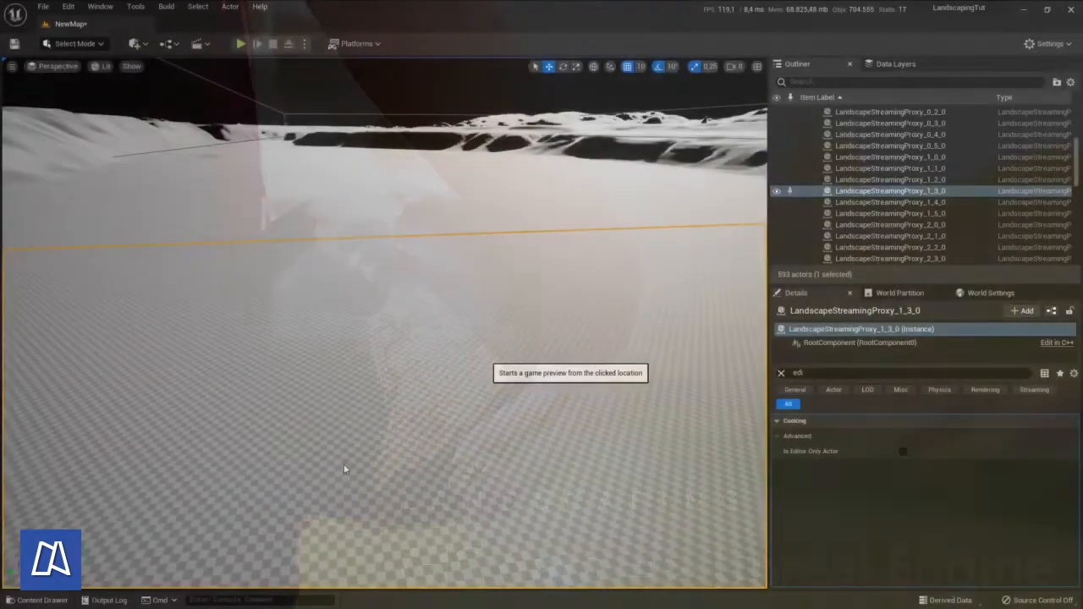
# Run a Play In Editor preview of the landscape level, then stop it
pyautogui.click(240, 43)
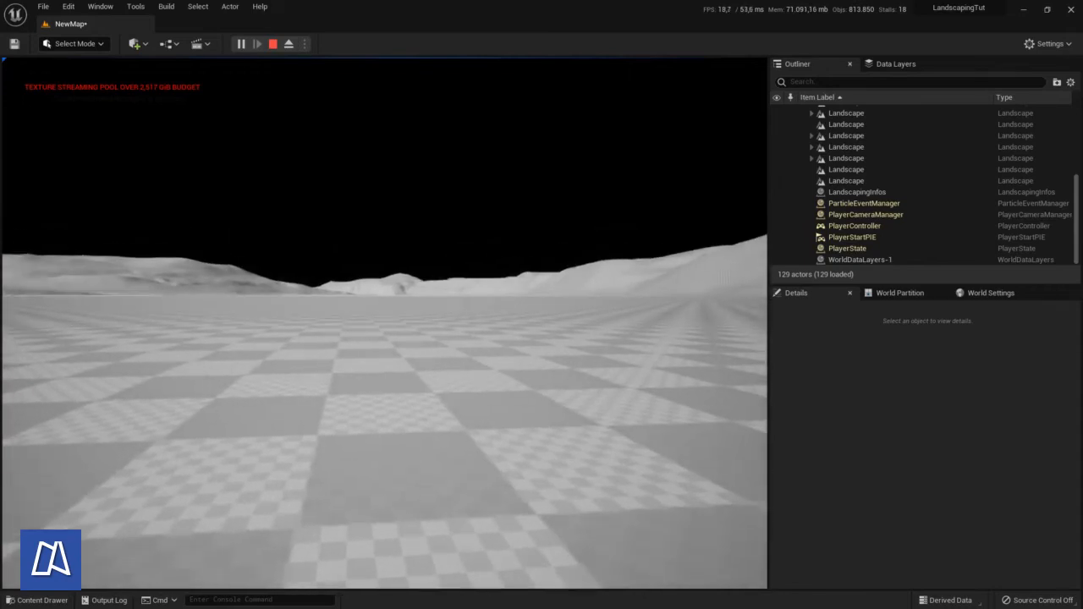
pyautogui.click(273, 43)
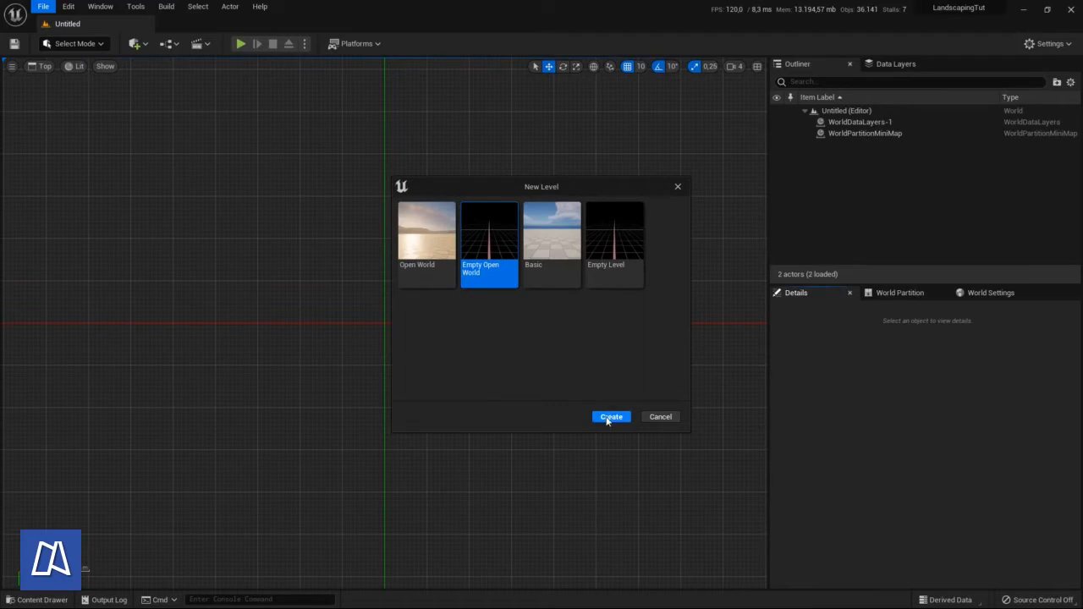
# Create the empty open-world level and bring up the Landscaping tool
pyautogui.click(100, 7)
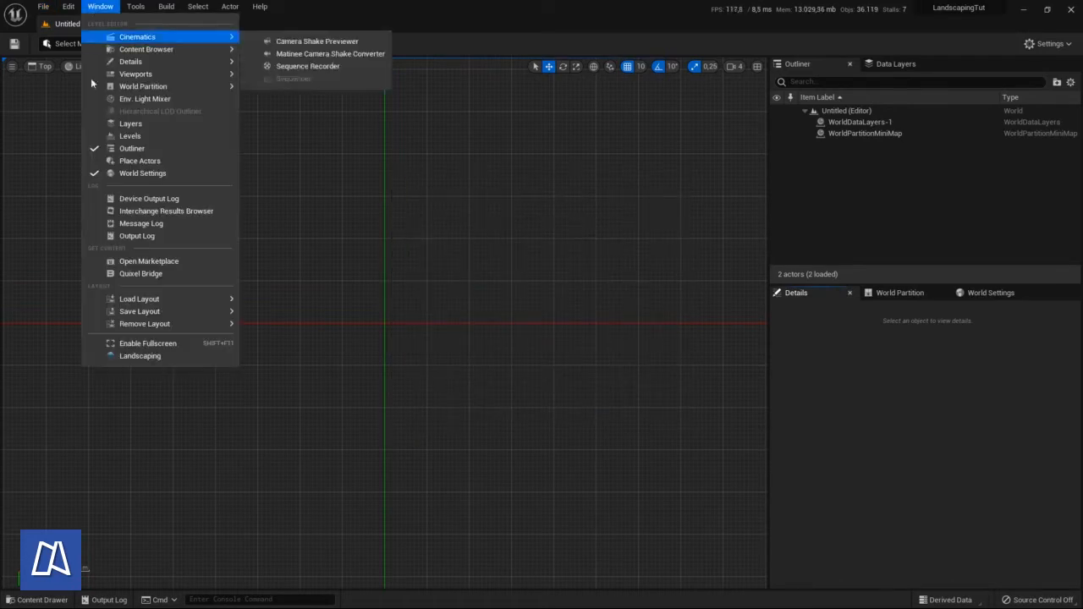
pyautogui.click(140, 356)
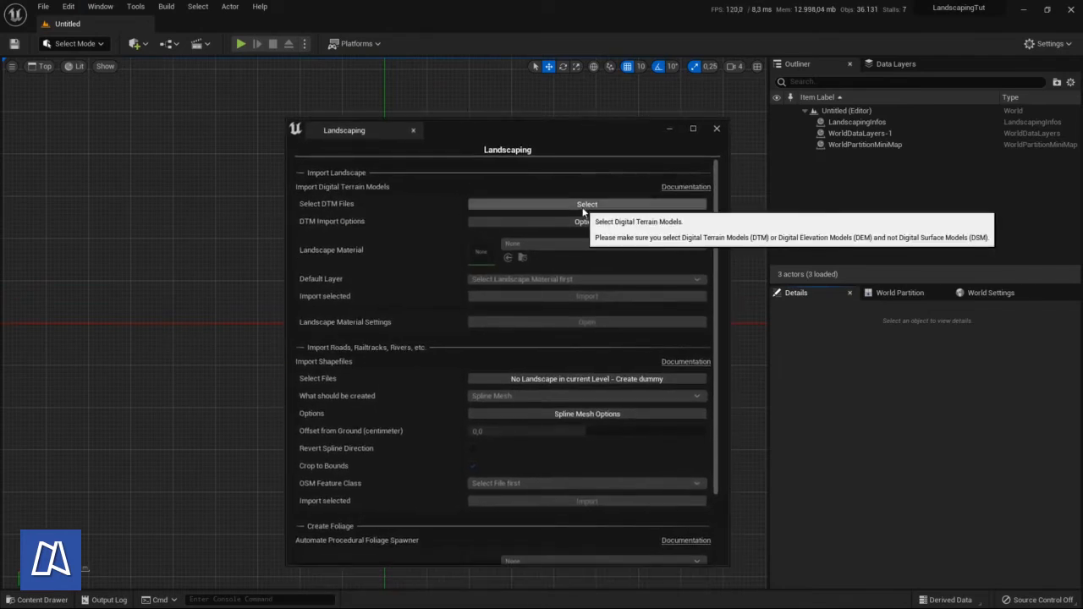
# Load the terrain file austria_10m.94.tif from G:\Tutorial into the Landscaping tool
pyautogui.click(586, 204)
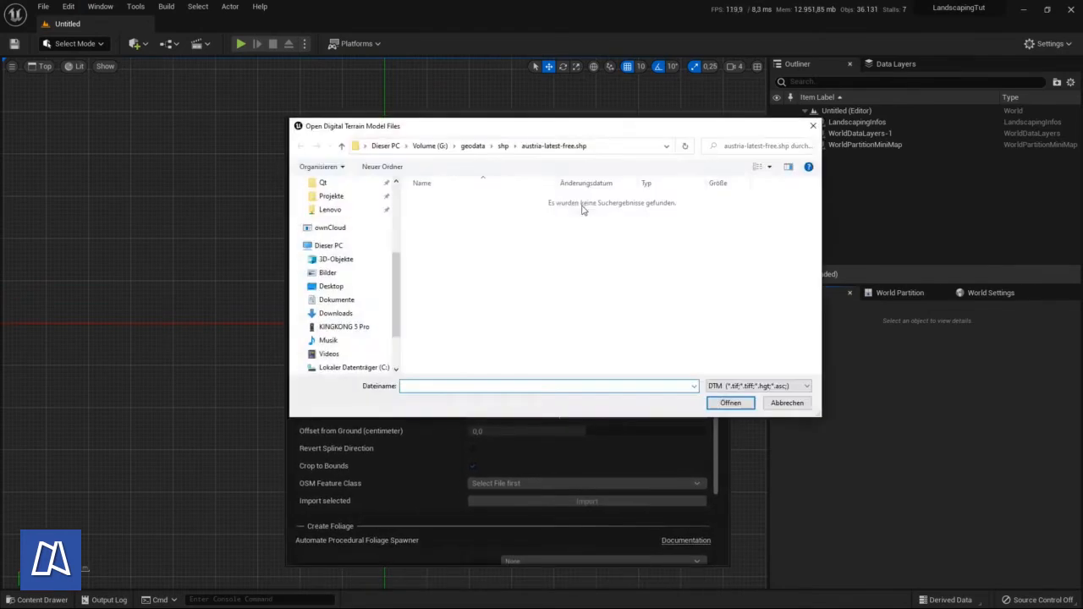
pyautogui.click(430, 146)
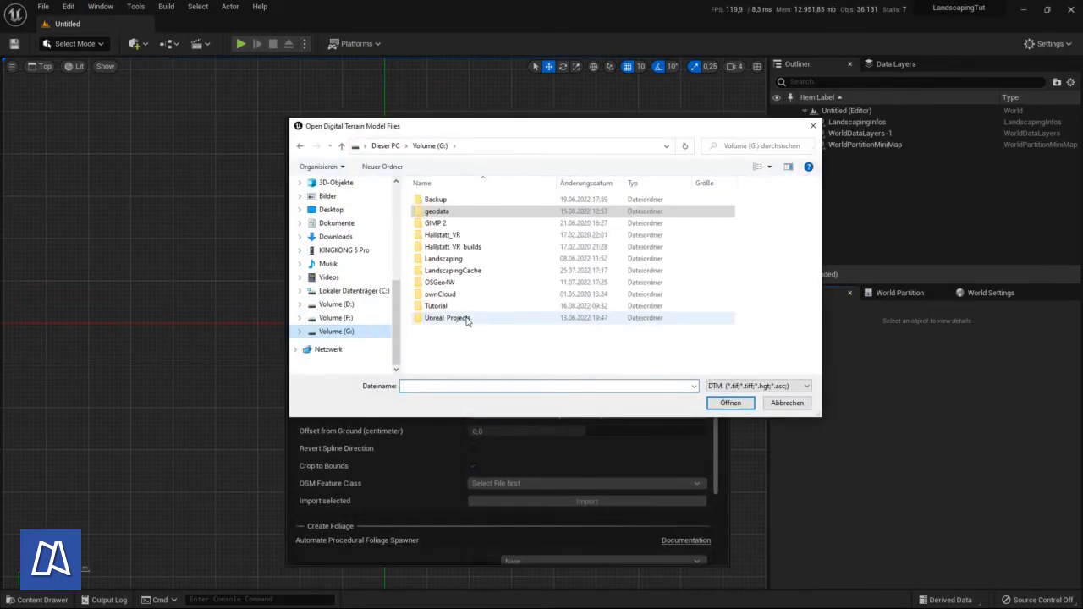
pyautogui.doubleClick(436, 306)
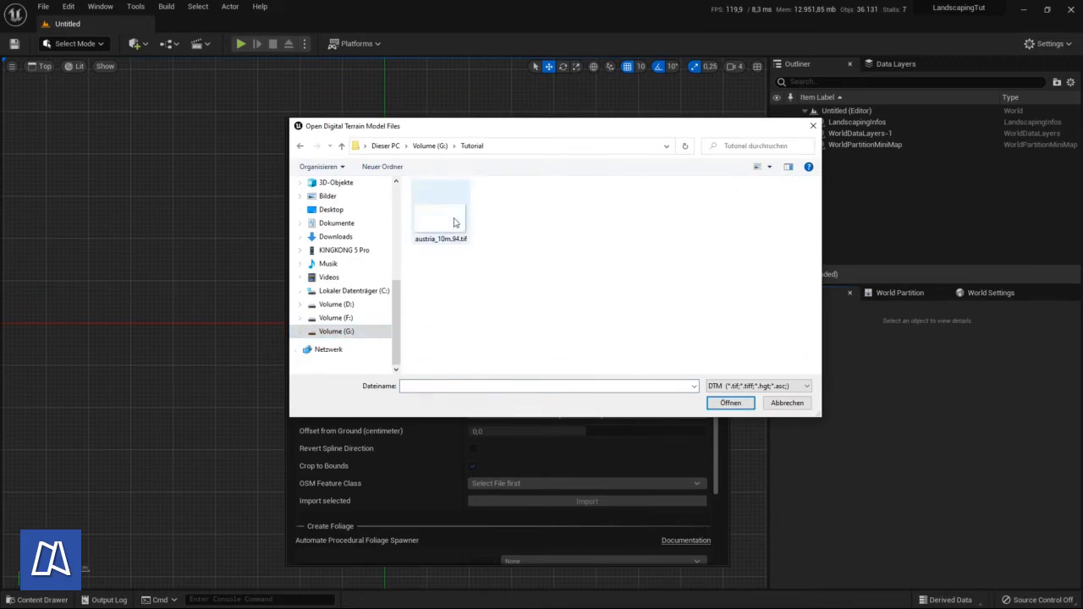
pyautogui.click(440, 210)
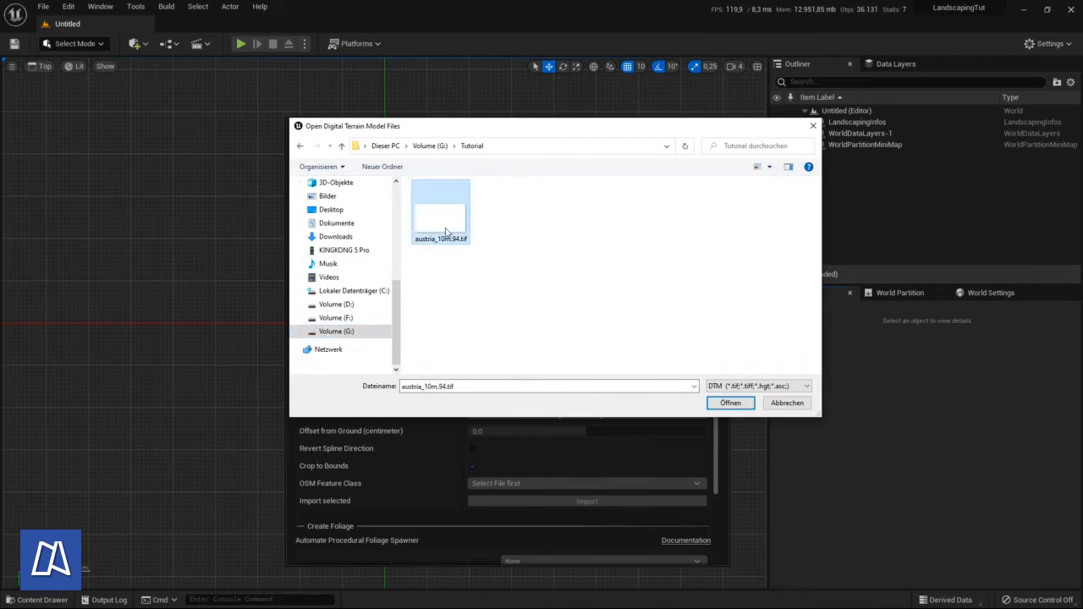
pyautogui.moveTo(440, 228)
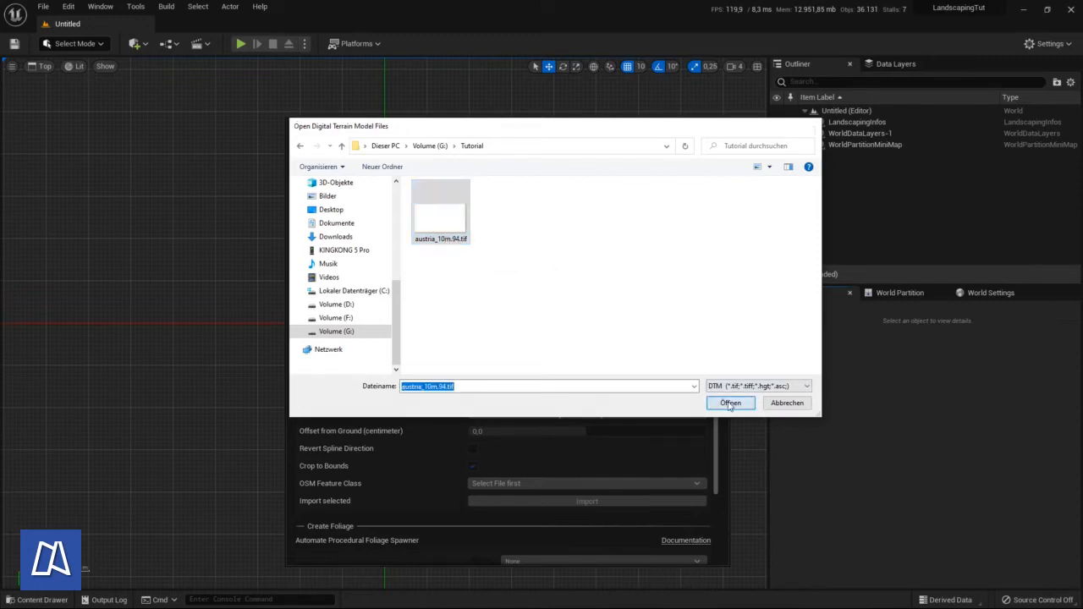
pyautogui.click(731, 403)
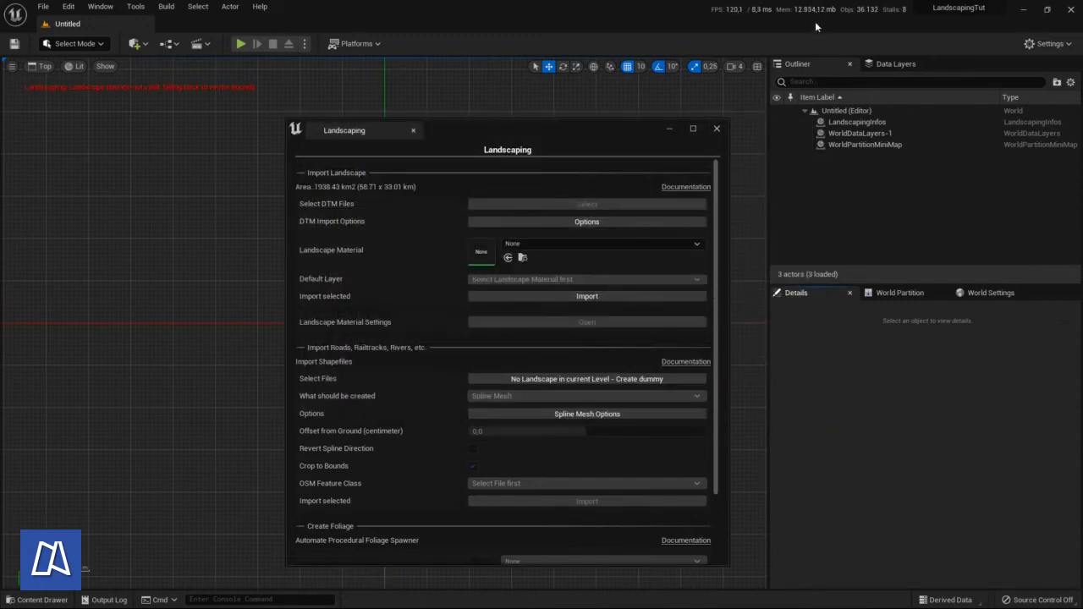
pyautogui.moveTo(827, 16)
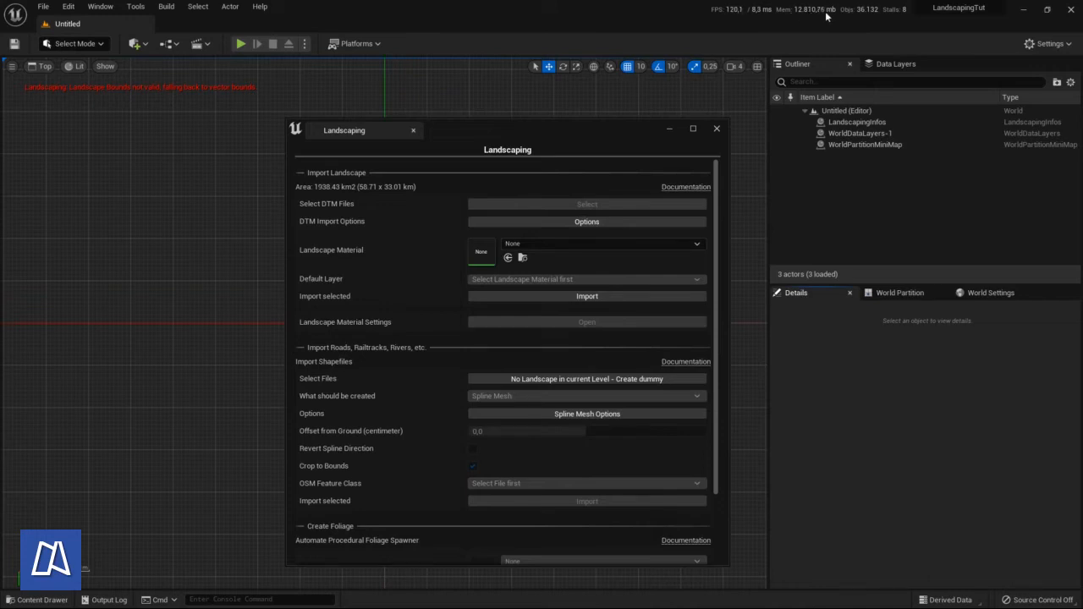
pyautogui.moveTo(526, 312)
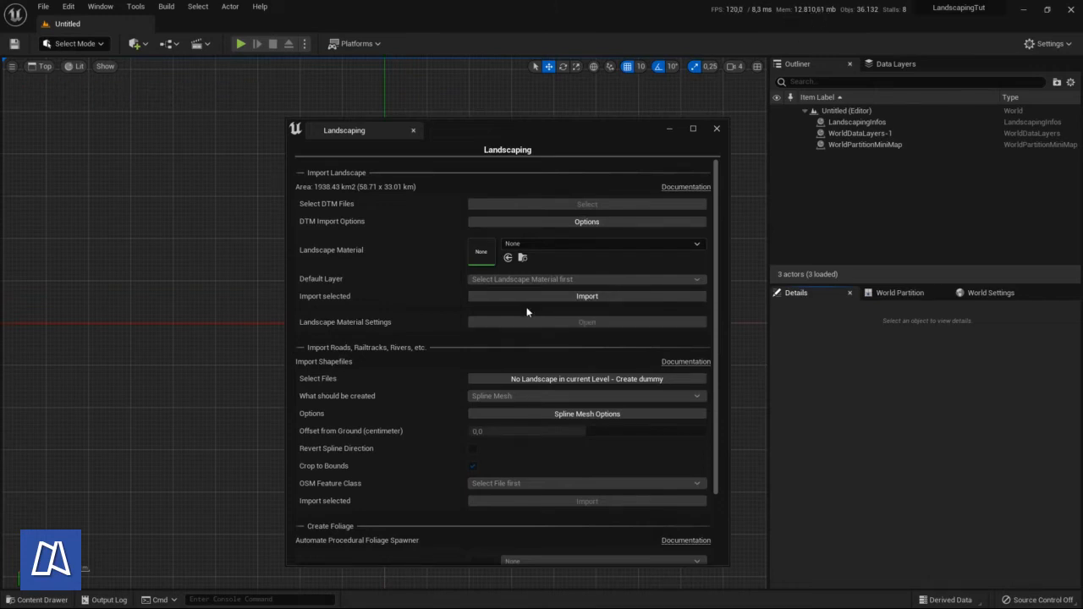
pyautogui.moveTo(320, 195)
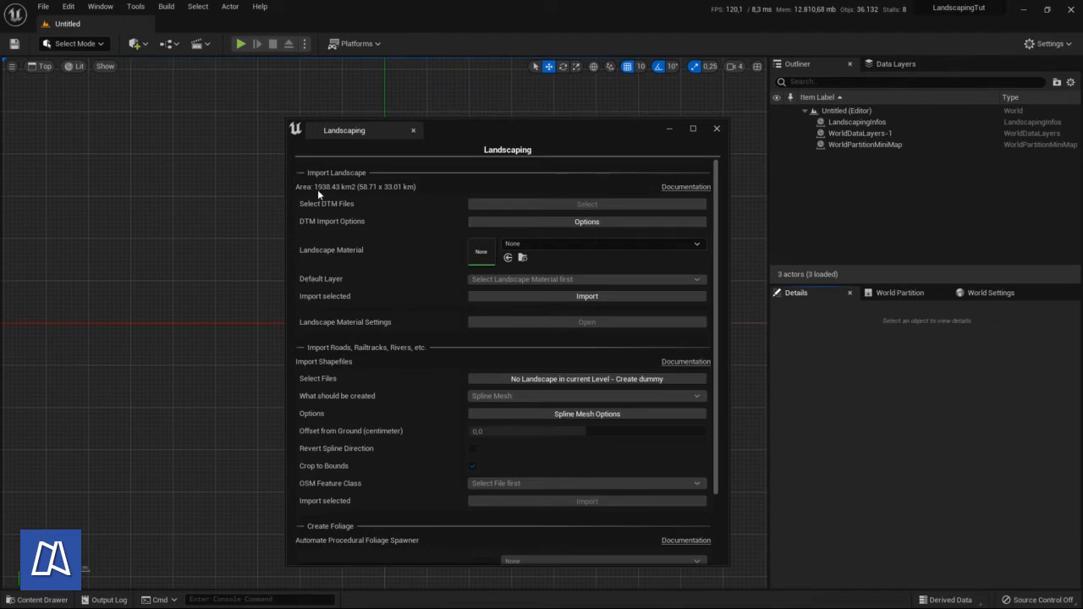
pyautogui.moveTo(391, 193)
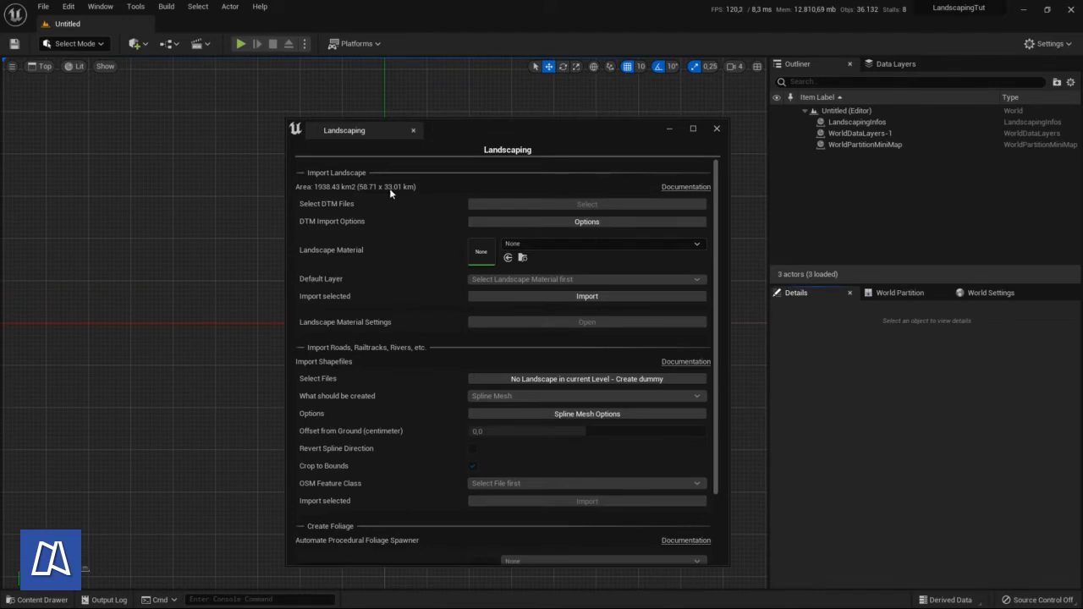
pyautogui.click(68, 6)
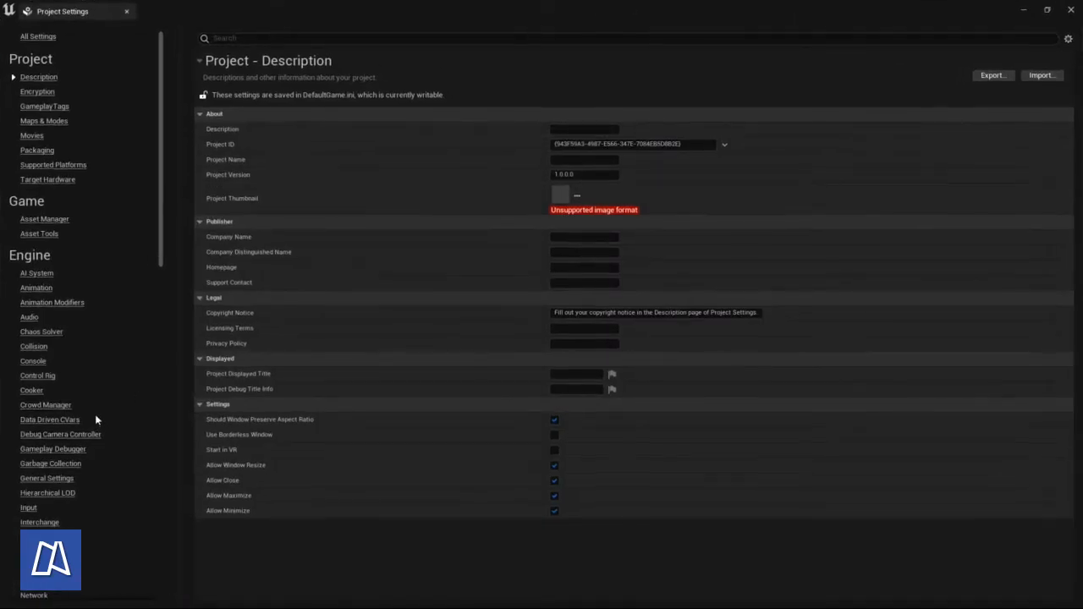
# Set the Landscaping plugin's World Partition Max Landscape Size to 8192*2 = 16384 and close settings
pyautogui.scroll(-3)
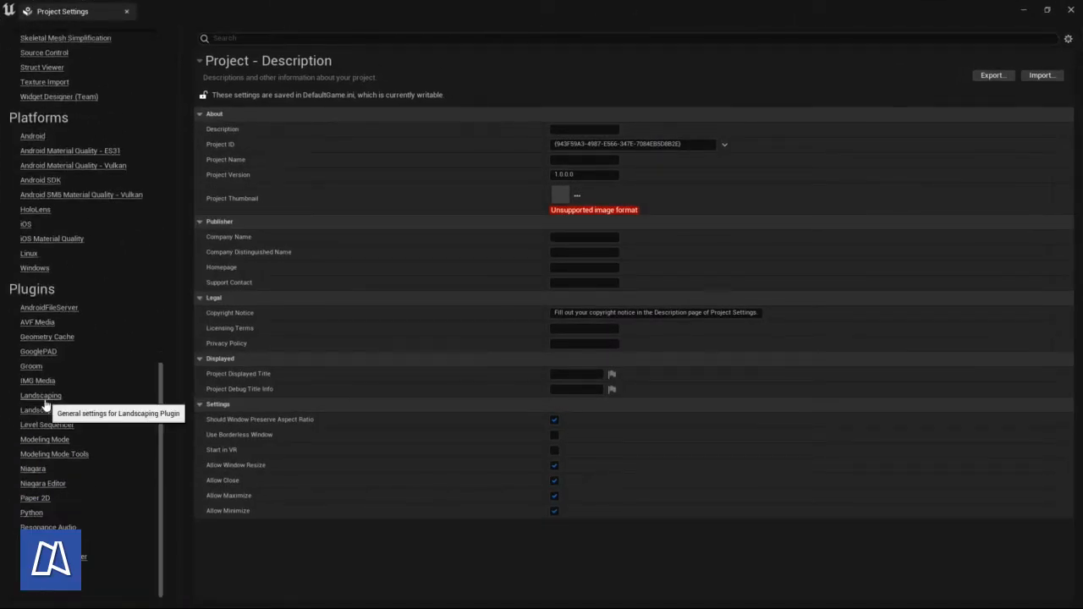
pyautogui.click(41, 395)
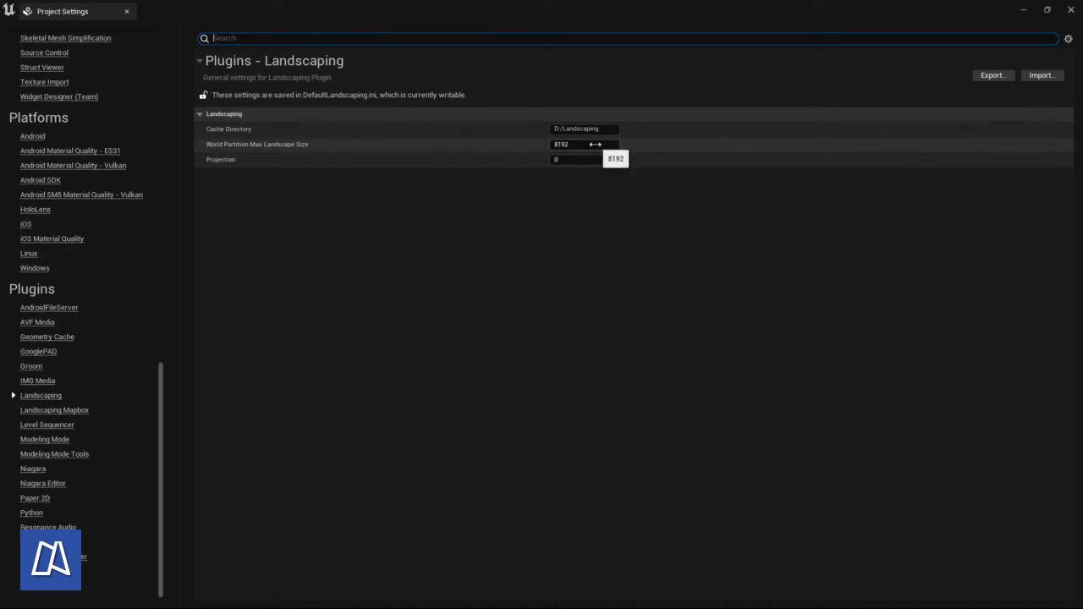
pyautogui.click(584, 144)
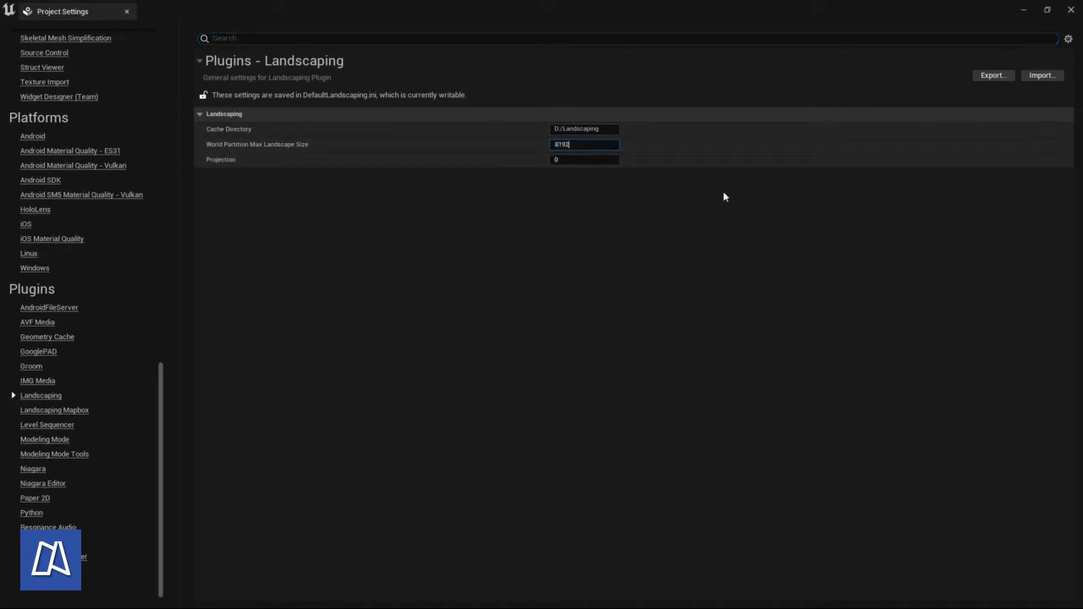
pyautogui.write('*2')
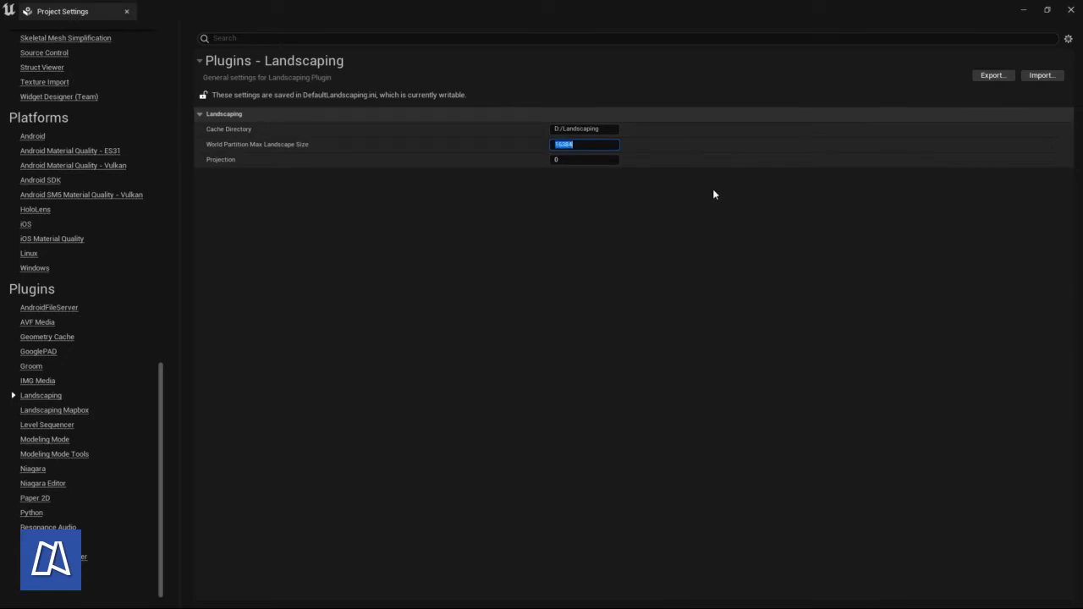
pyautogui.moveTo(127, 14)
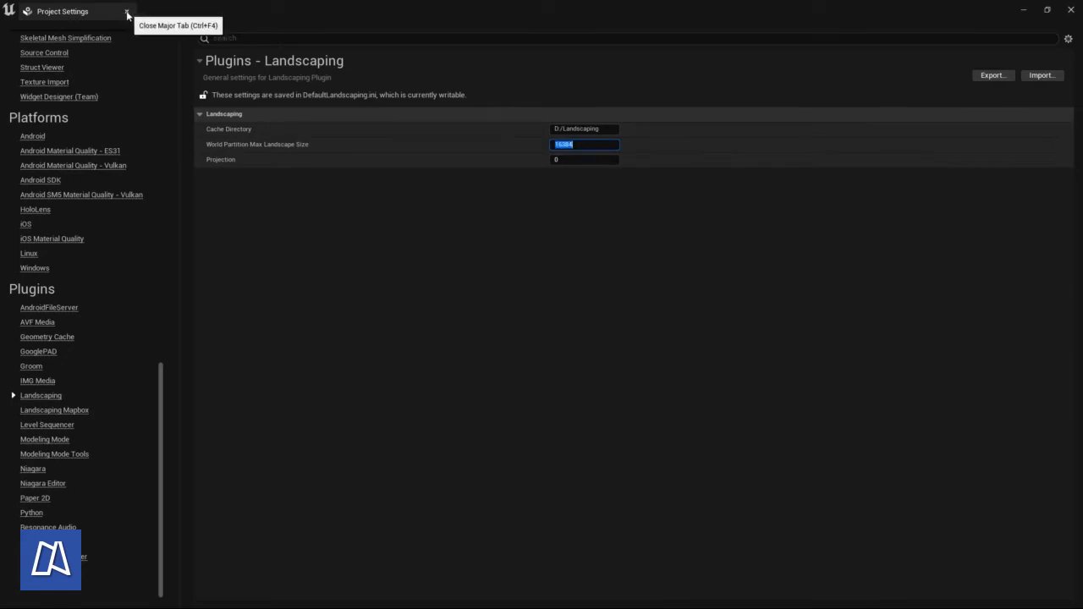
pyautogui.click(127, 15)
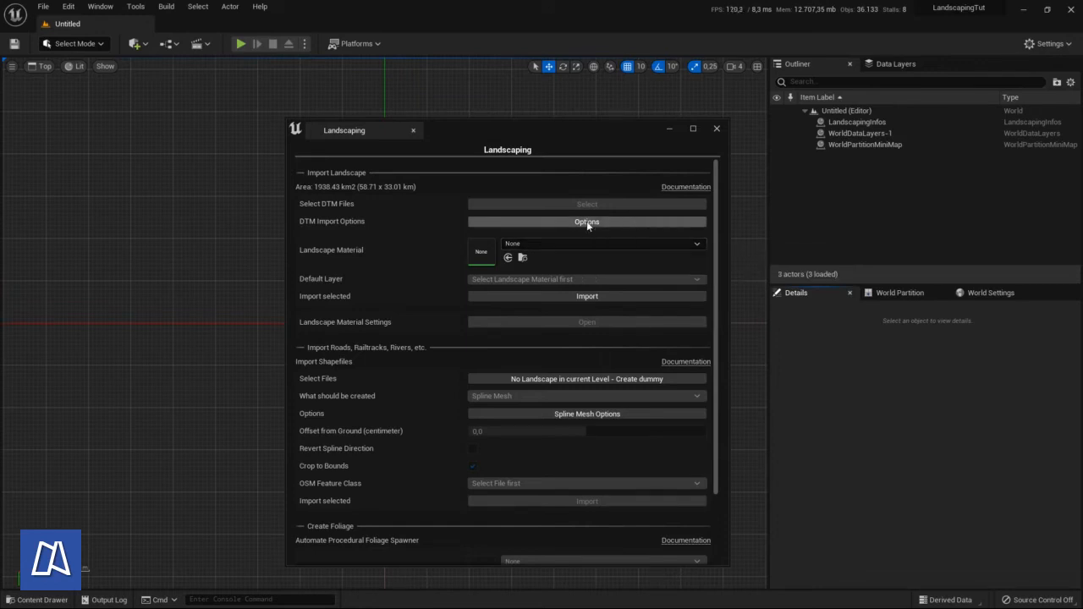
pyautogui.click(588, 222)
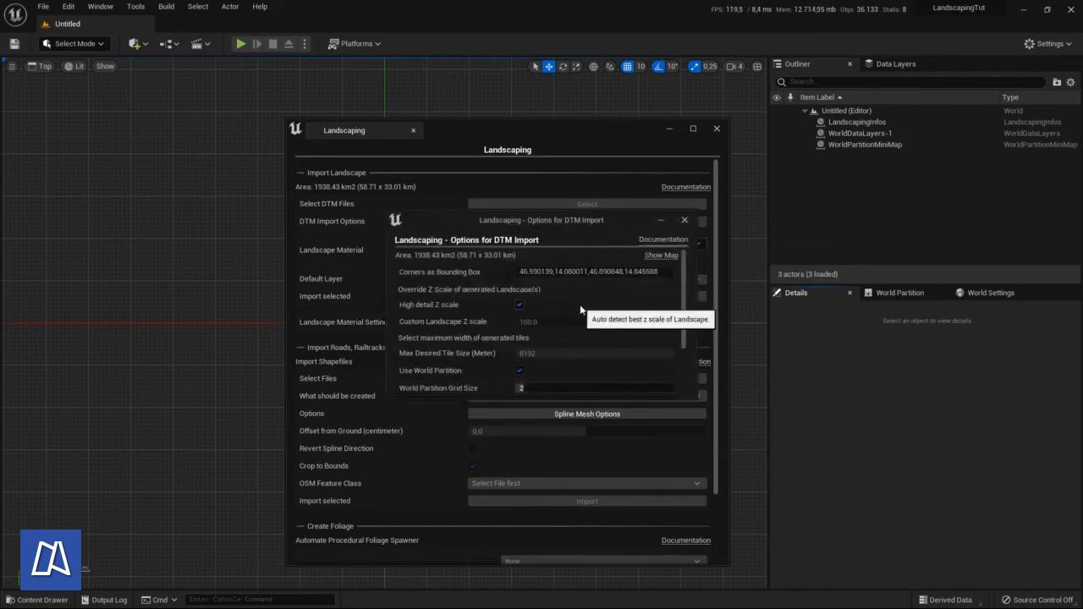
pyautogui.scroll(-3)
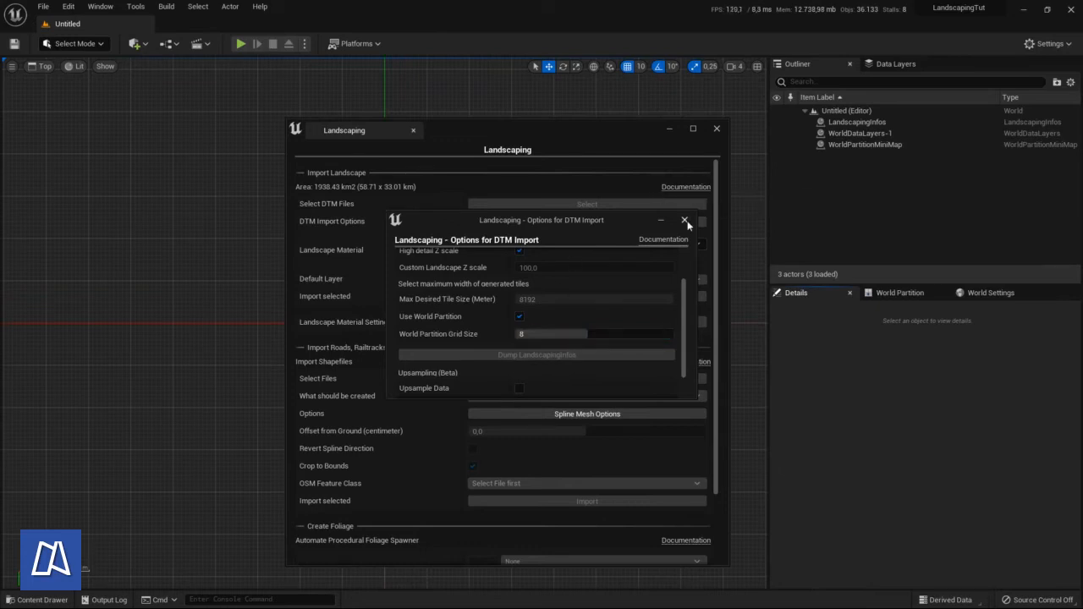
pyautogui.click(686, 220)
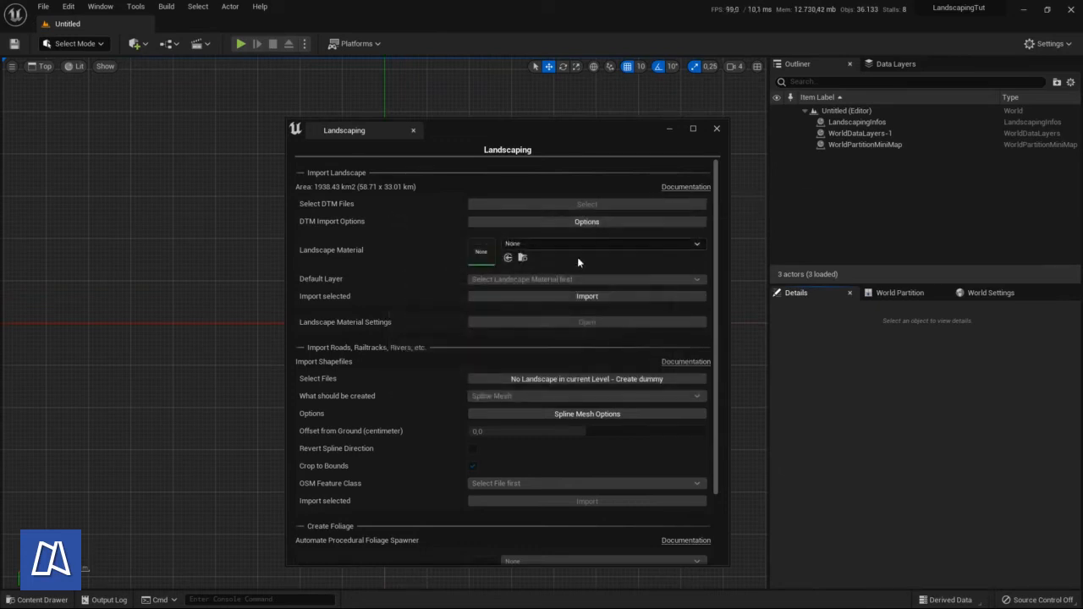
pyautogui.moveTo(520, 306)
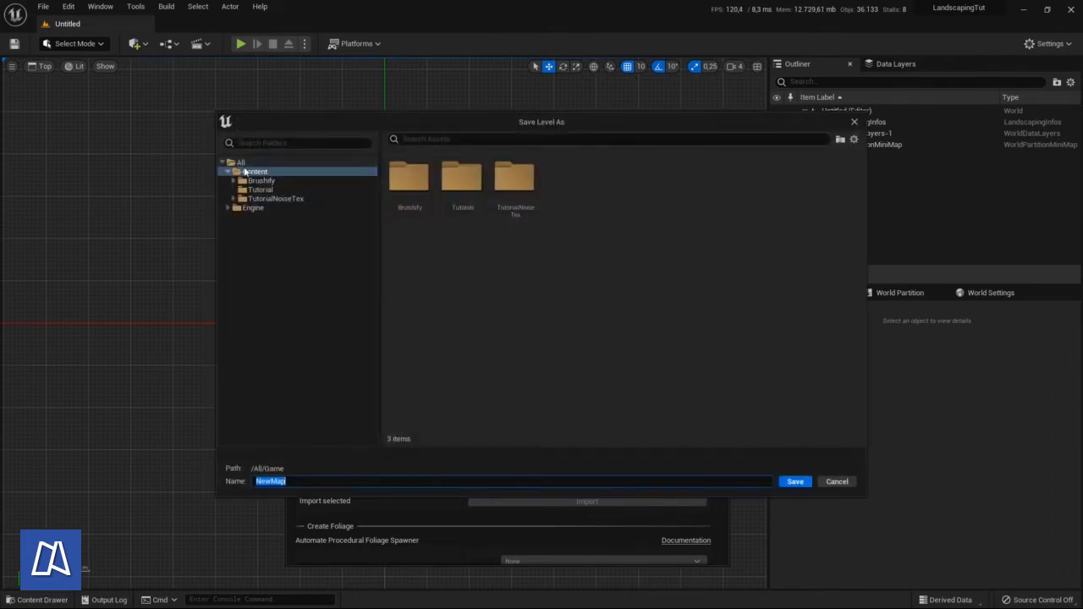
# Create a 2000km2 folder under Content and save the level there as NewMap
pyautogui.rightClick(255, 171)
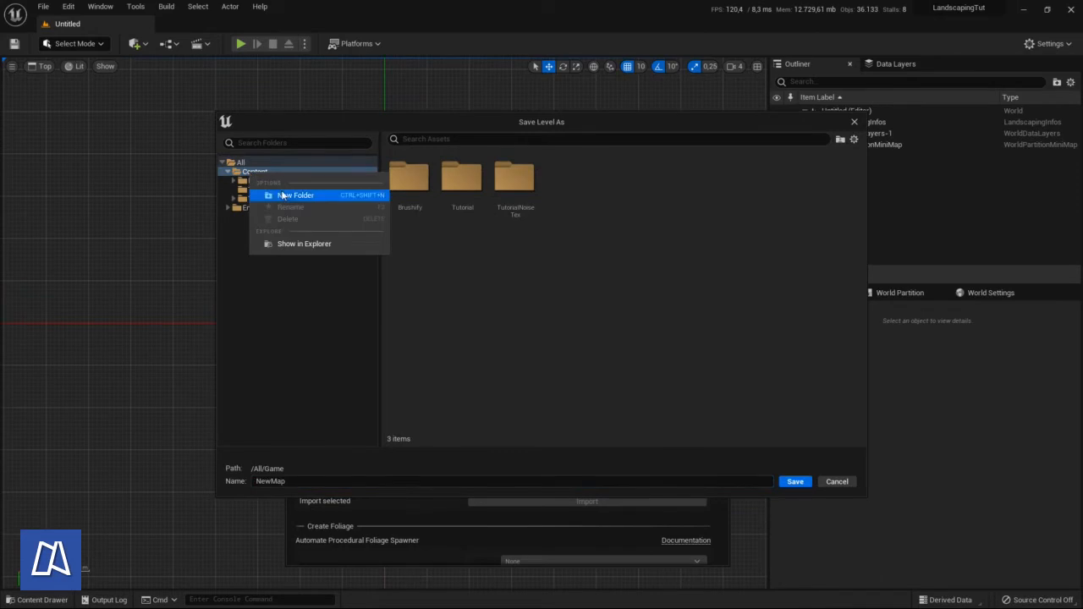
pyautogui.click(295, 195)
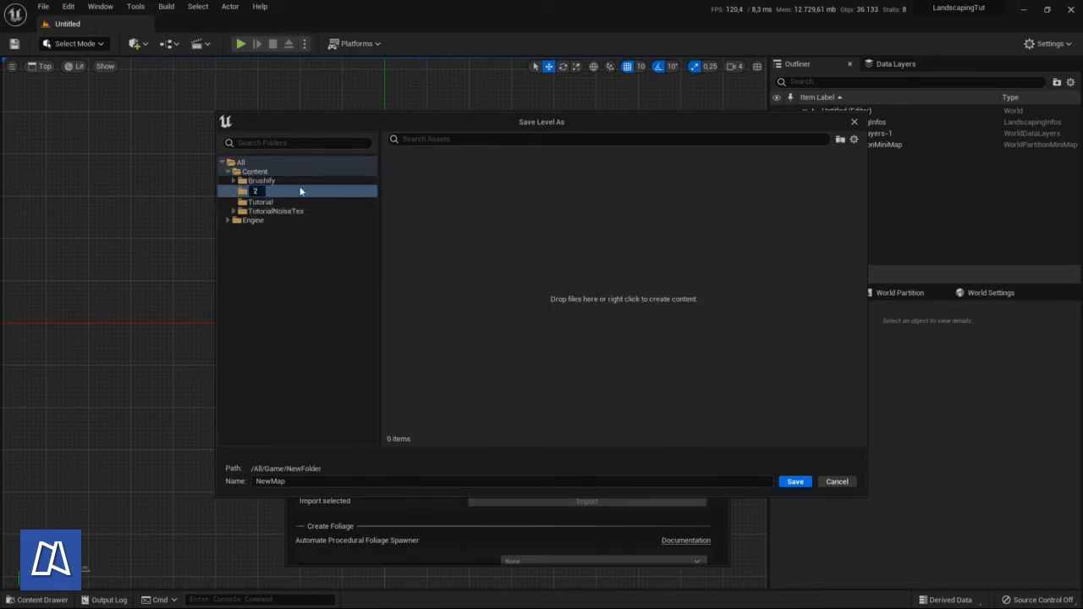
pyautogui.write('2000km2')
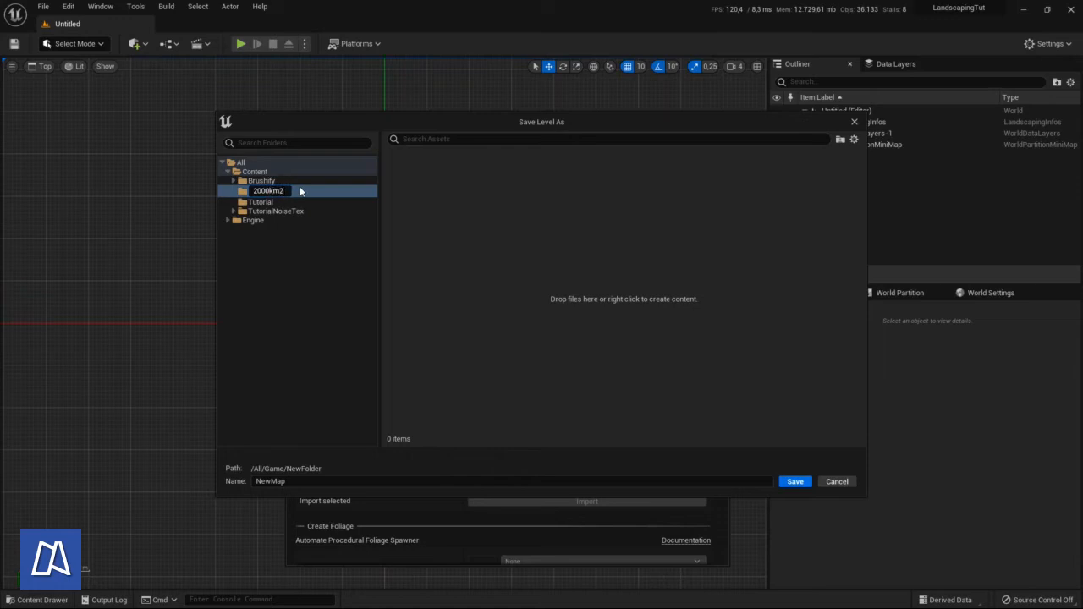
pyautogui.click(268, 180)
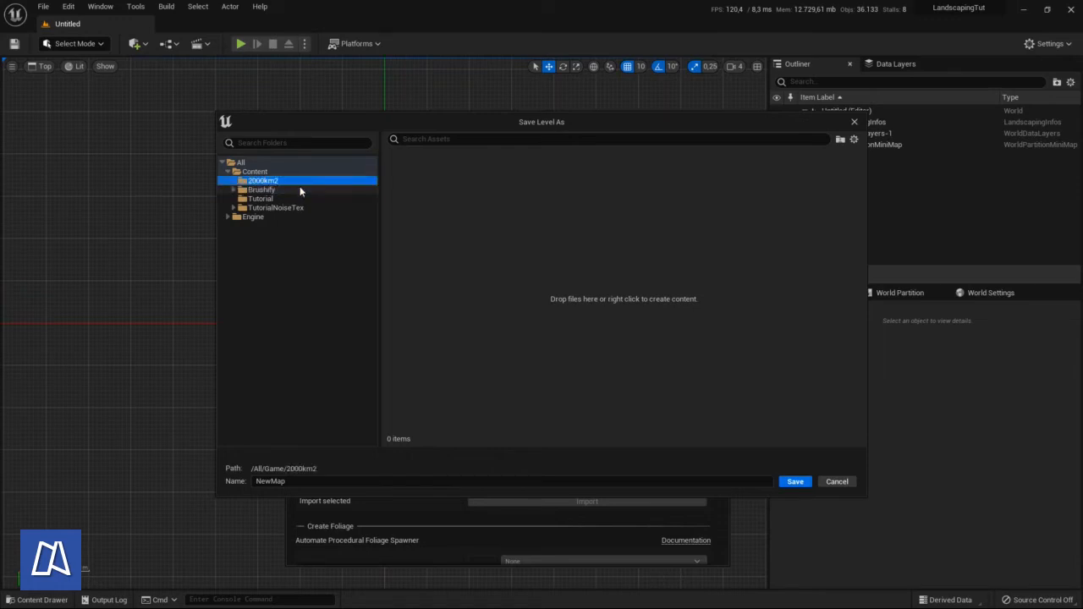
pyautogui.moveTo(582, 458)
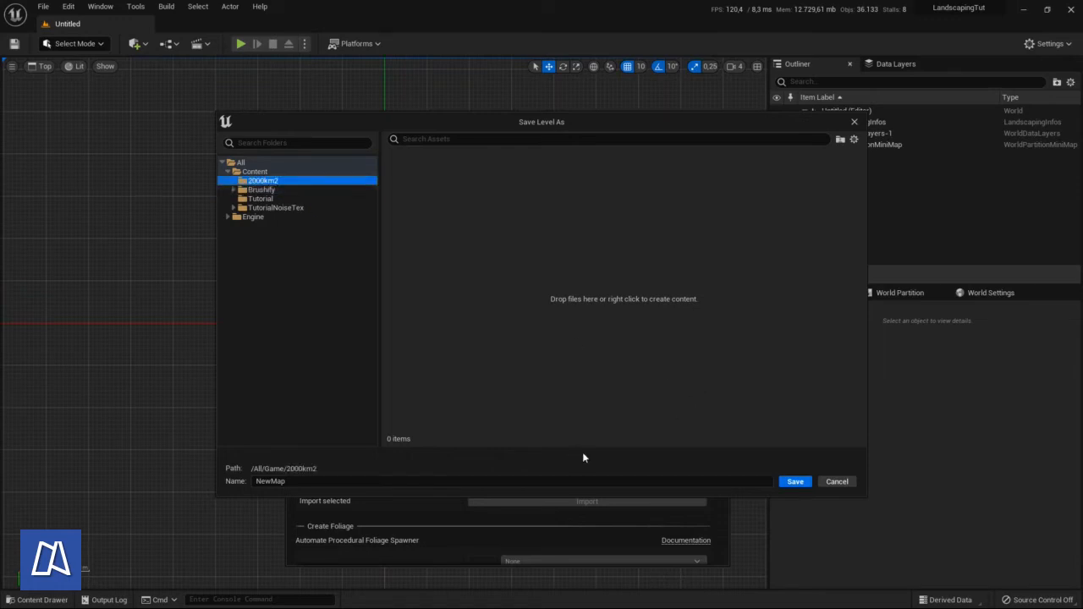
pyautogui.click(794, 482)
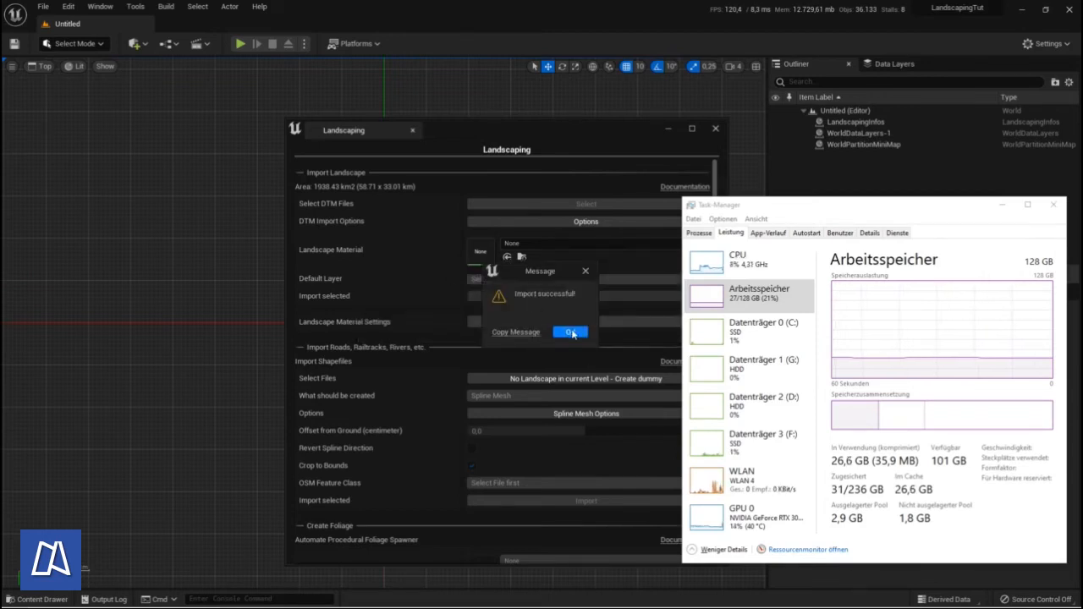
# Acknowledge the Import successful message and close the Landscaping window
pyautogui.click(570, 332)
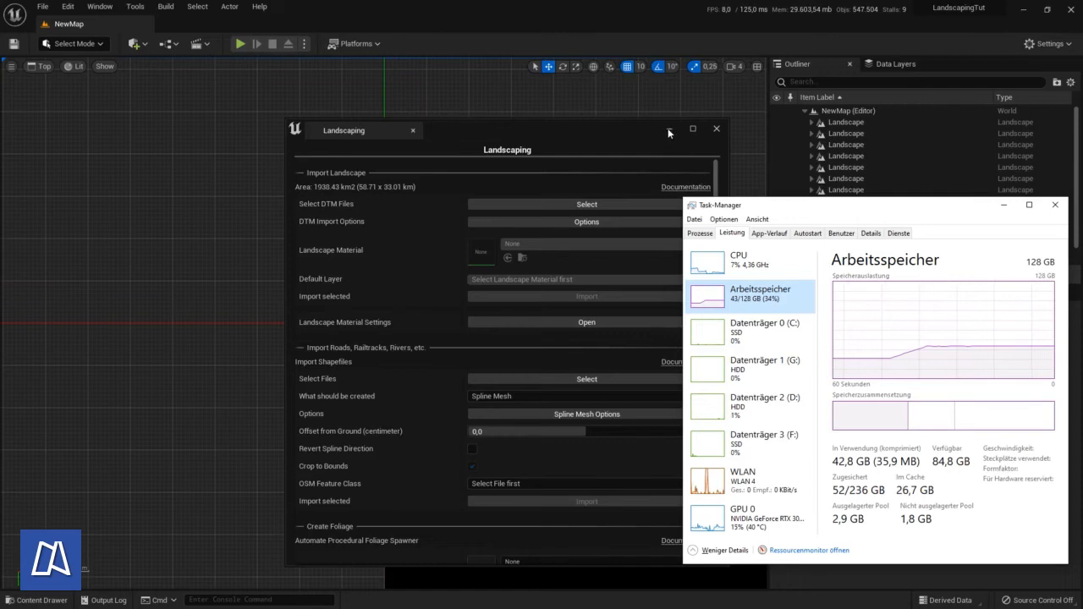
pyautogui.click(717, 128)
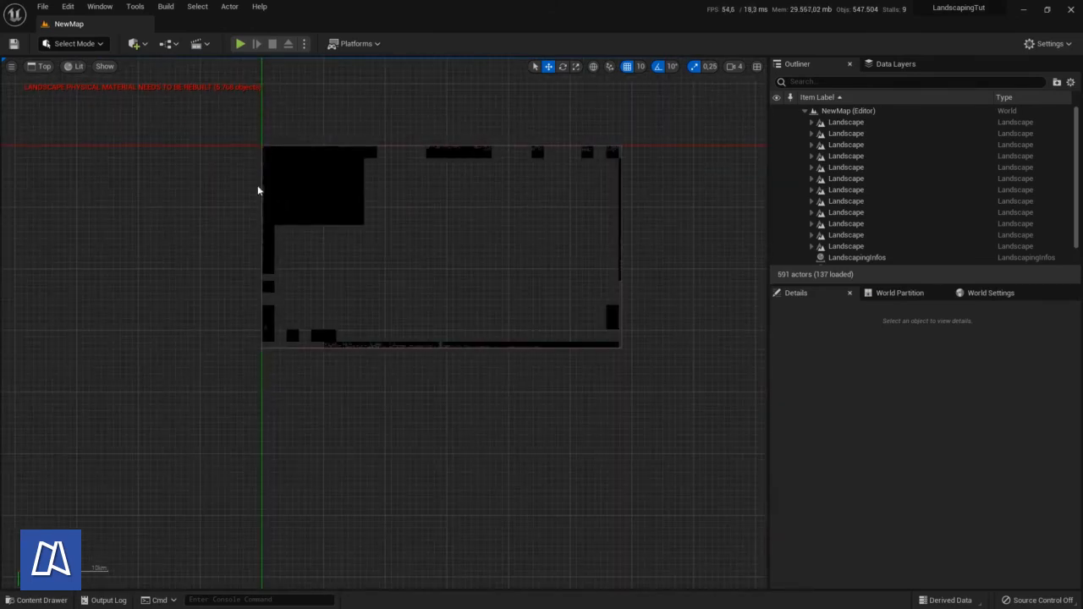
pyautogui.moveTo(900, 293)
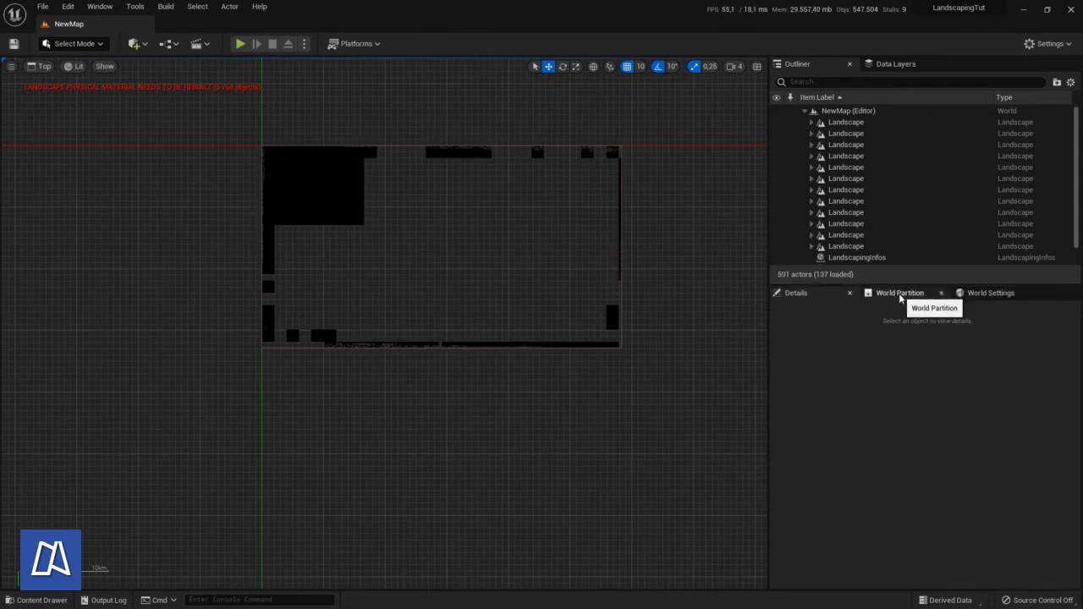
# Show the World Partition panel with the 58.37 × 32.90 km cell grid
pyautogui.click(899, 293)
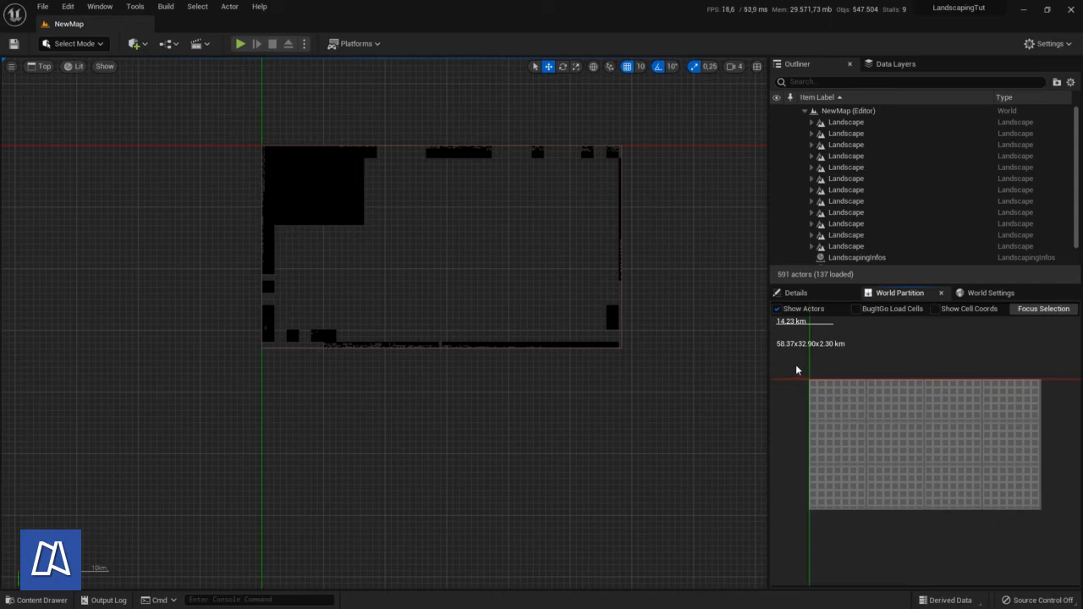
pyautogui.moveTo(900, 410)
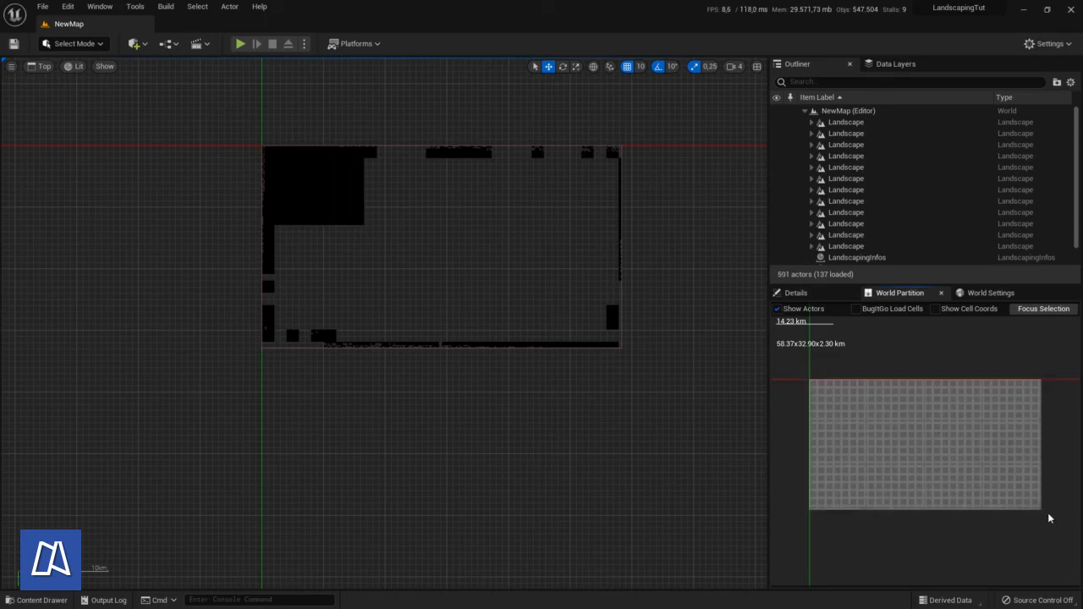
pyautogui.moveTo(920, 455)
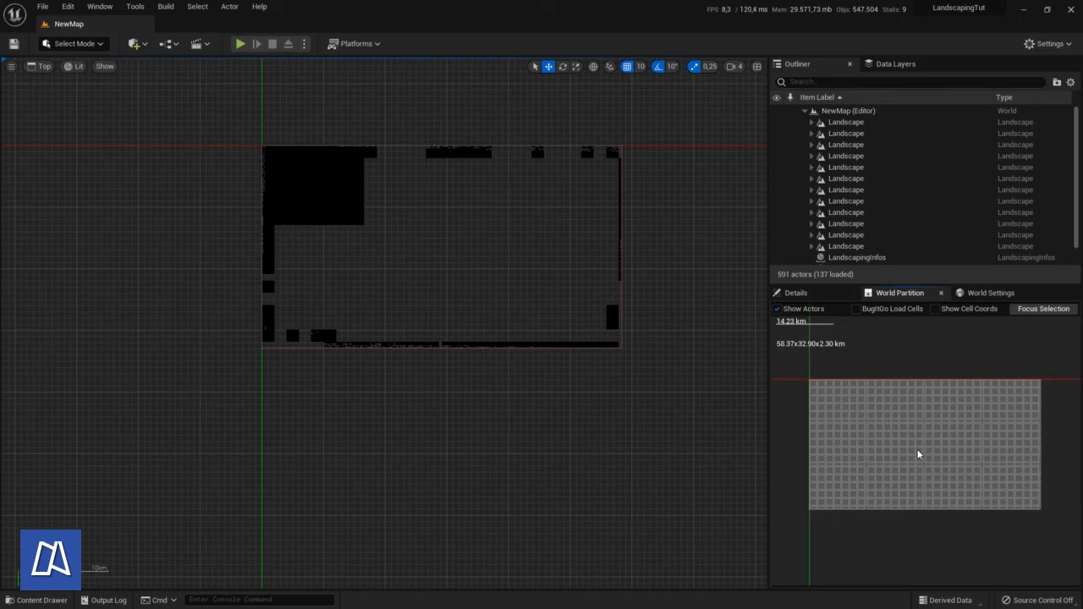
# Load the selected World Partition cells so all 591 actors are in the editor
pyautogui.rightClick(919, 455)
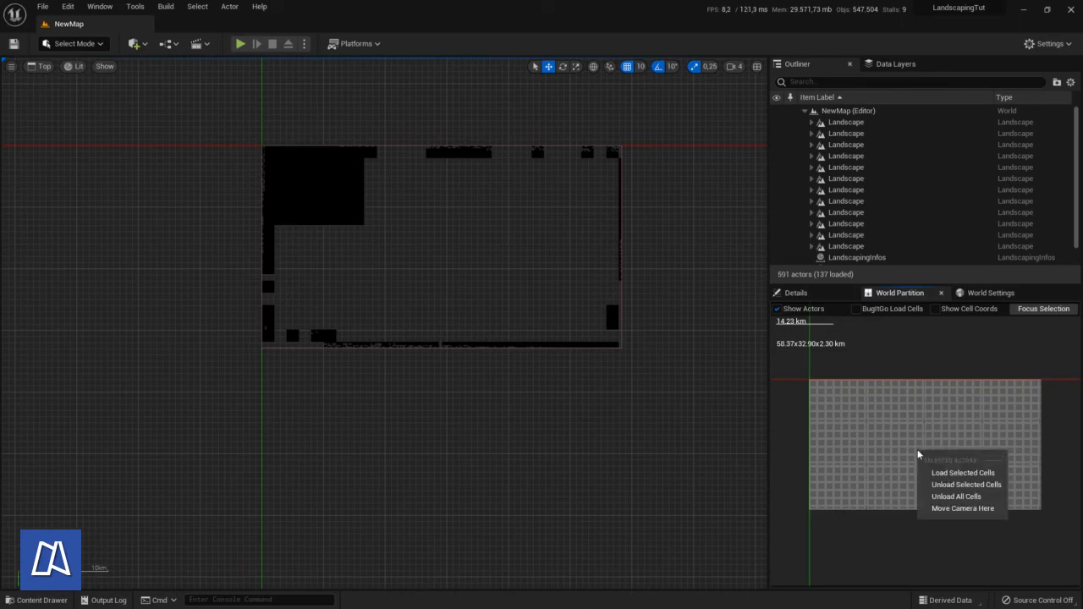
pyautogui.moveTo(942, 476)
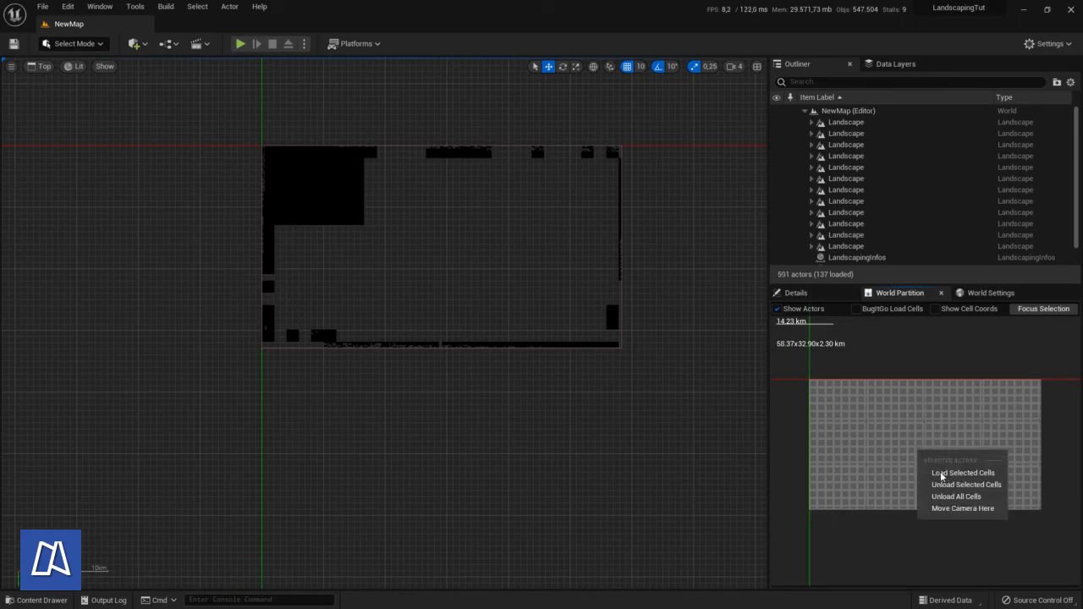
pyautogui.click(964, 472)
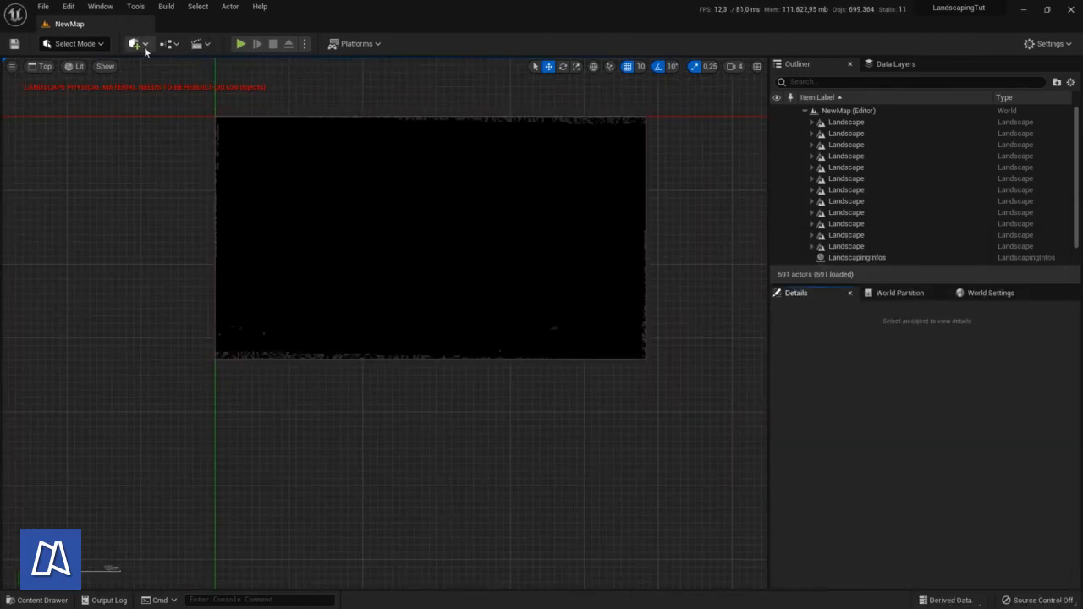
# Place a Directional Light in the level from the Quick Add menu
pyautogui.click(134, 43)
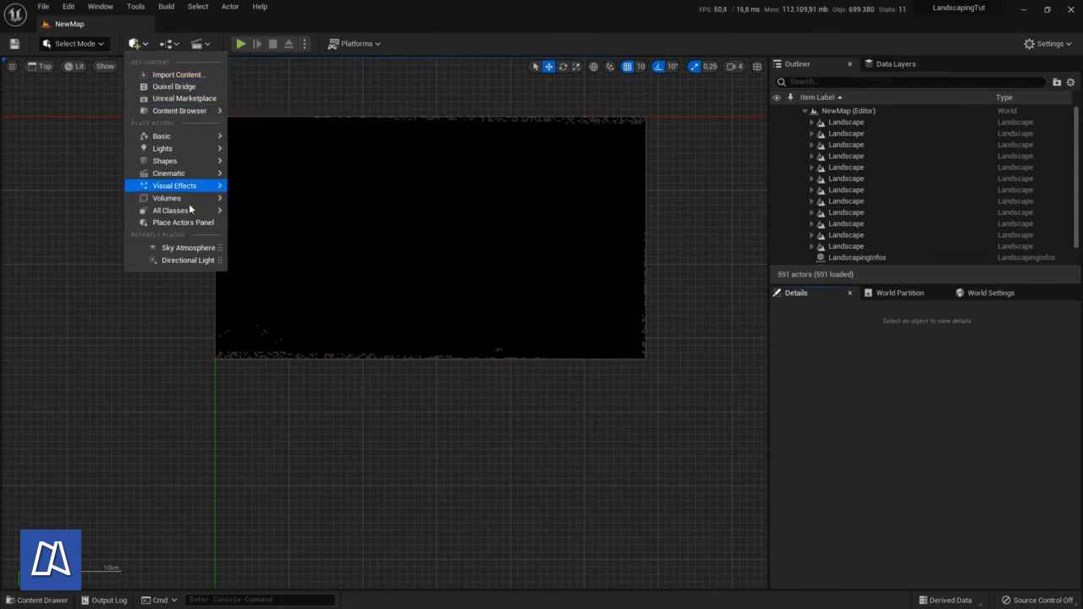
pyautogui.click(187, 260)
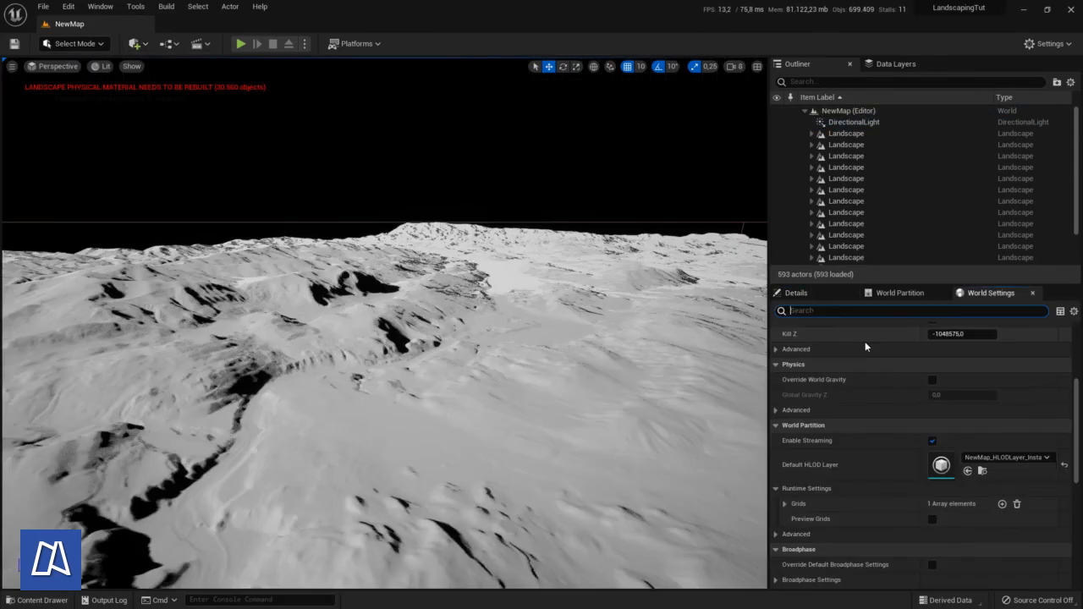
# Tick Enable Large Worlds in World Settings via an 'enab' search, then clear the filter
pyautogui.write('enab')
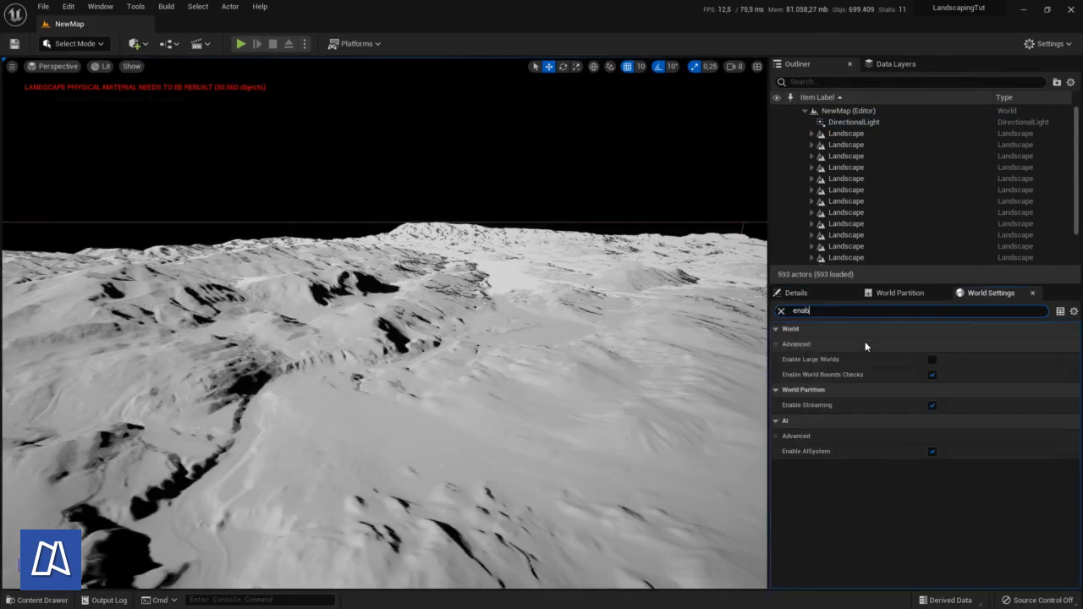
pyautogui.click(932, 359)
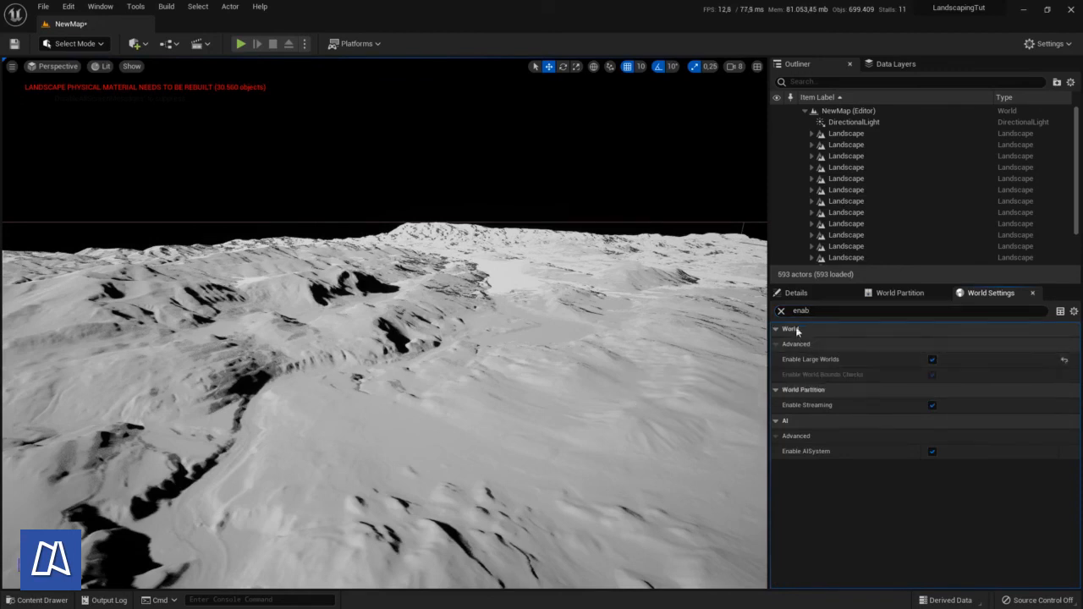
pyautogui.click(781, 311)
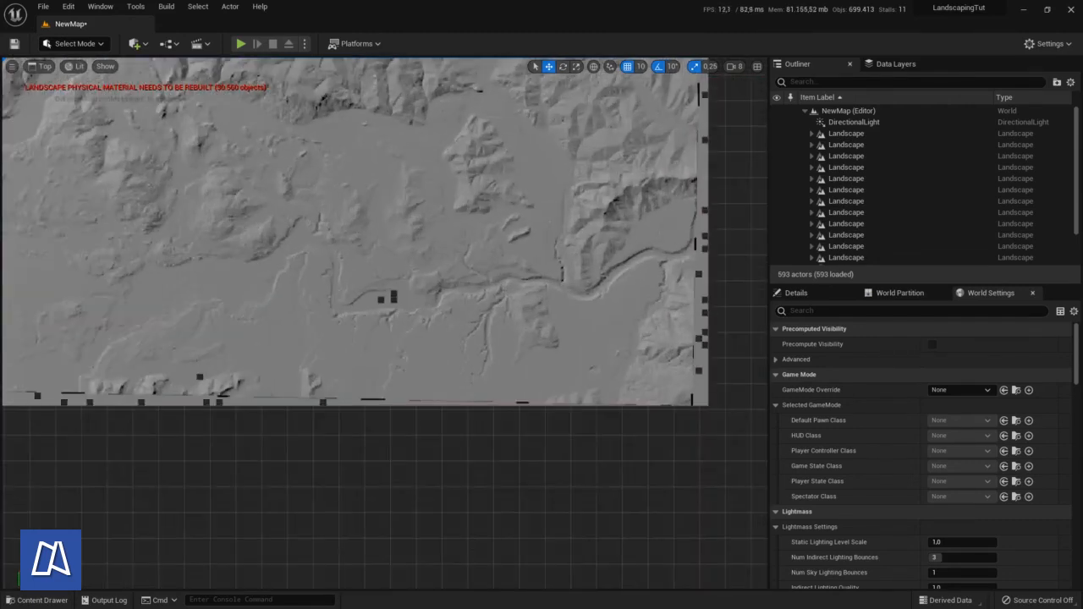
# Start a standalone game preview from a chosen spot on the landscape
pyautogui.rightClick(606, 339)
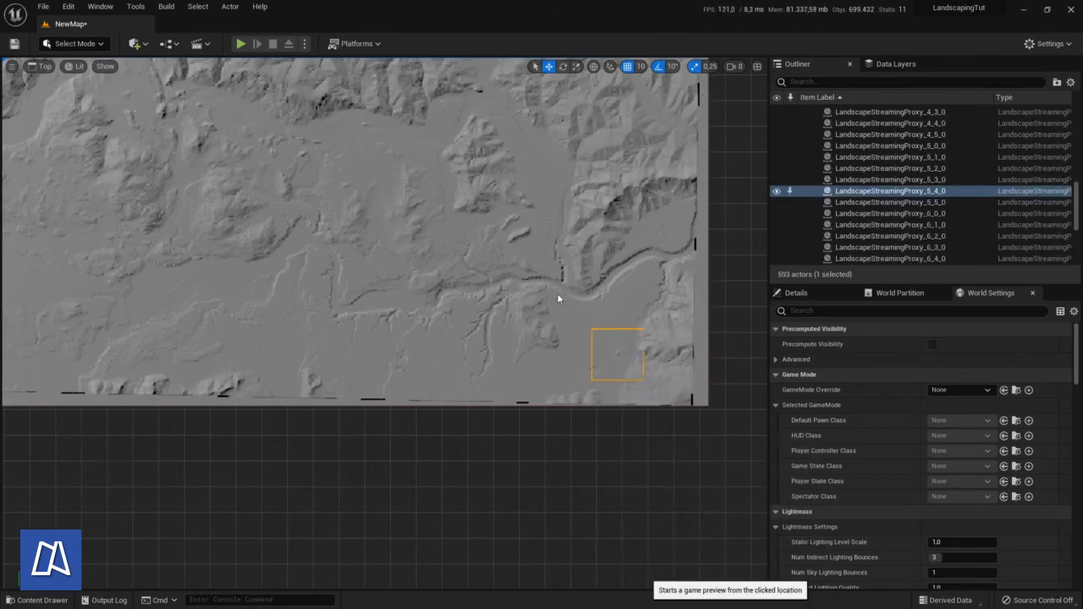
pyautogui.moveTo(550, 296)
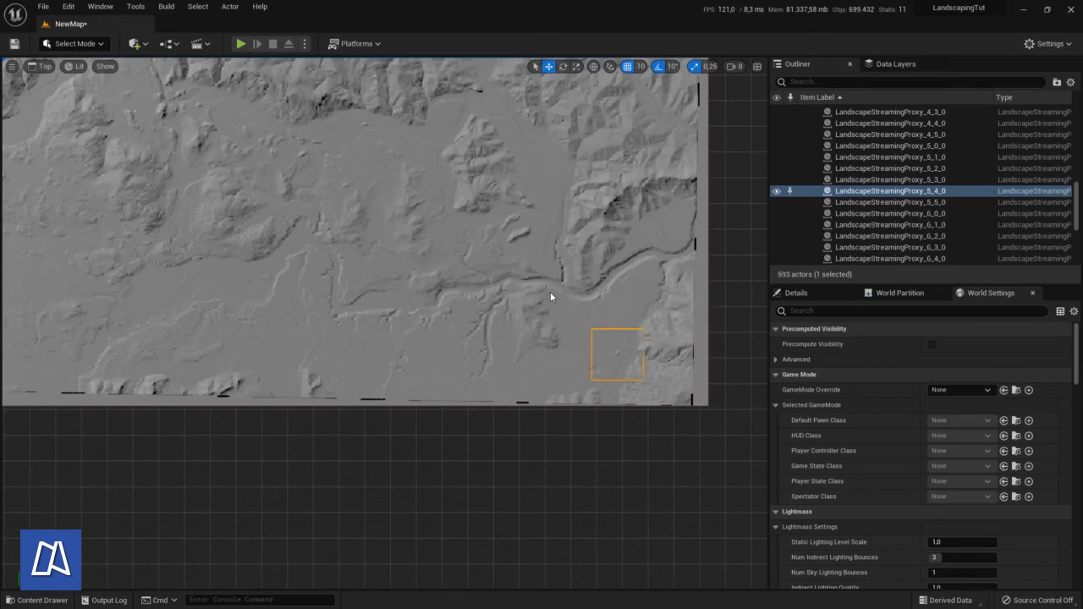
pyautogui.click(240, 44)
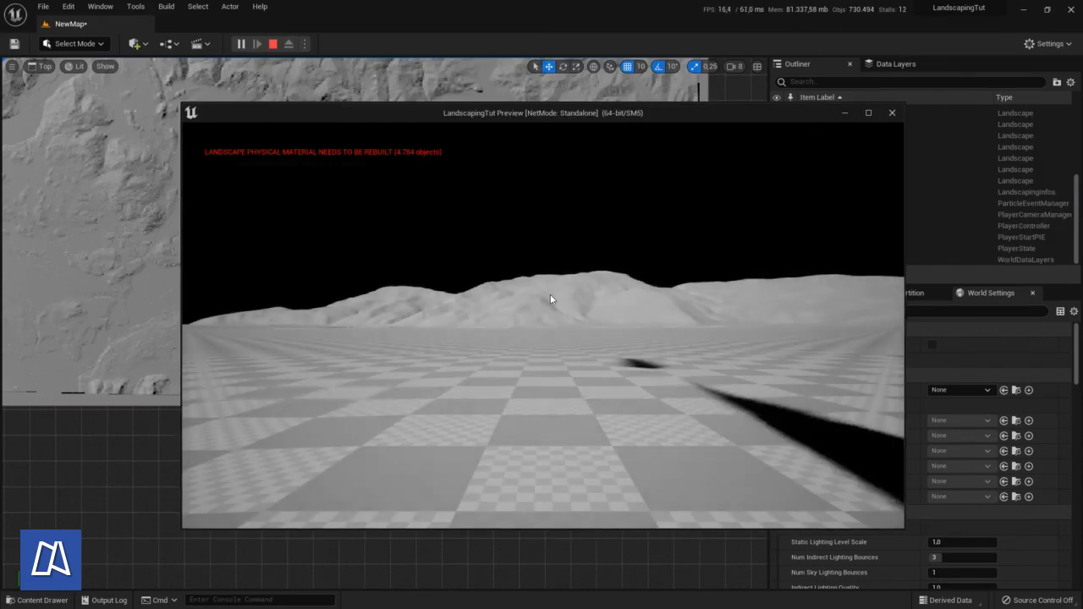